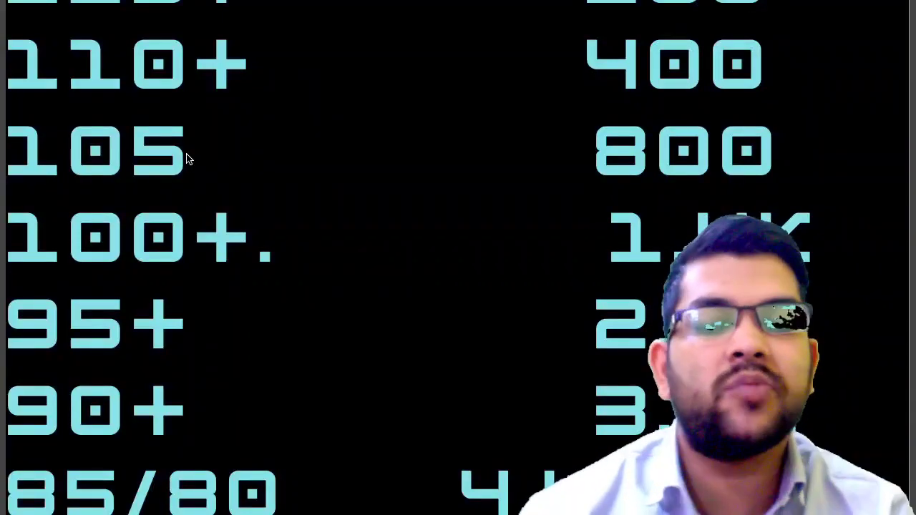
pyautogui.scroll(-3)
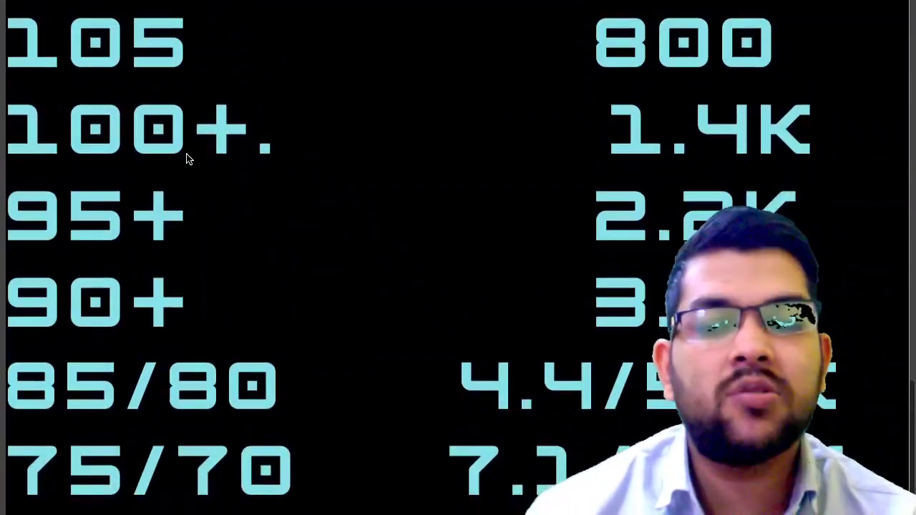